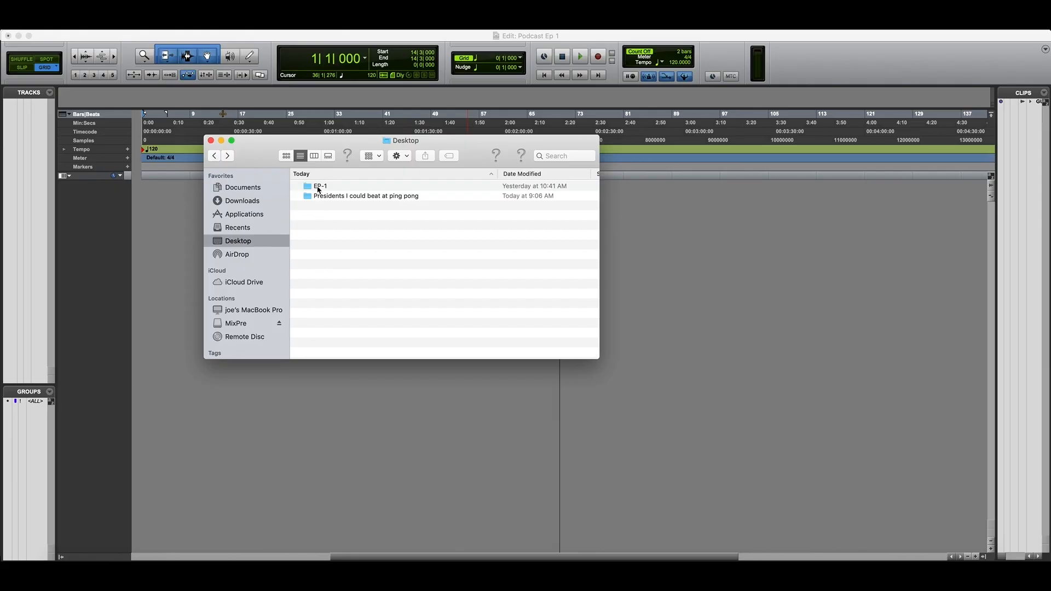
- Import the poly WAV from the EP-1 folder as four separate GUEST tracks
{"action": "double_click", "coordinate": [320, 186]}
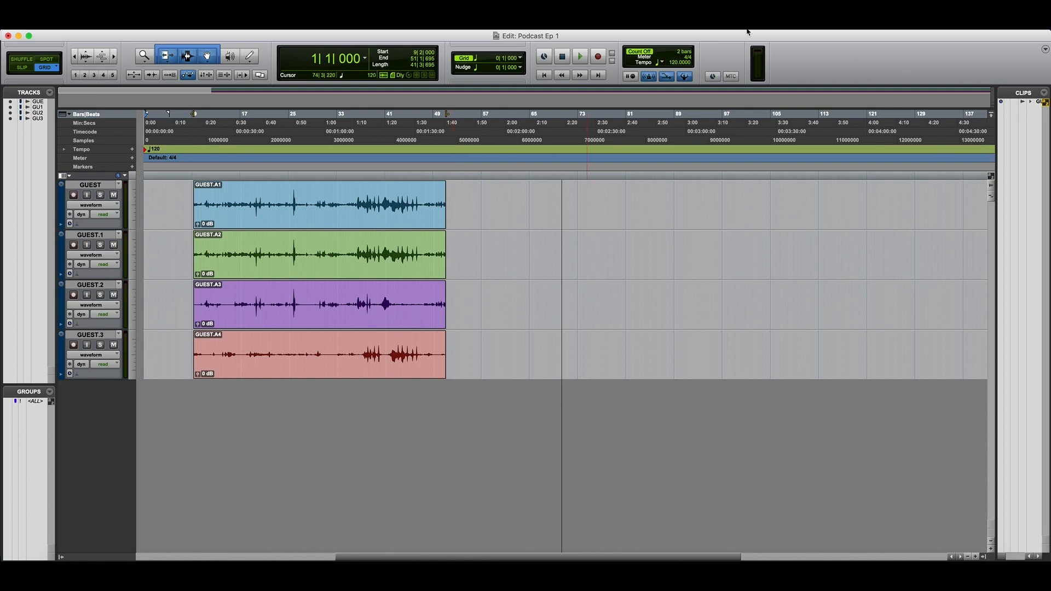
{"action": "mouse_move", "coordinate": [747, 32]}
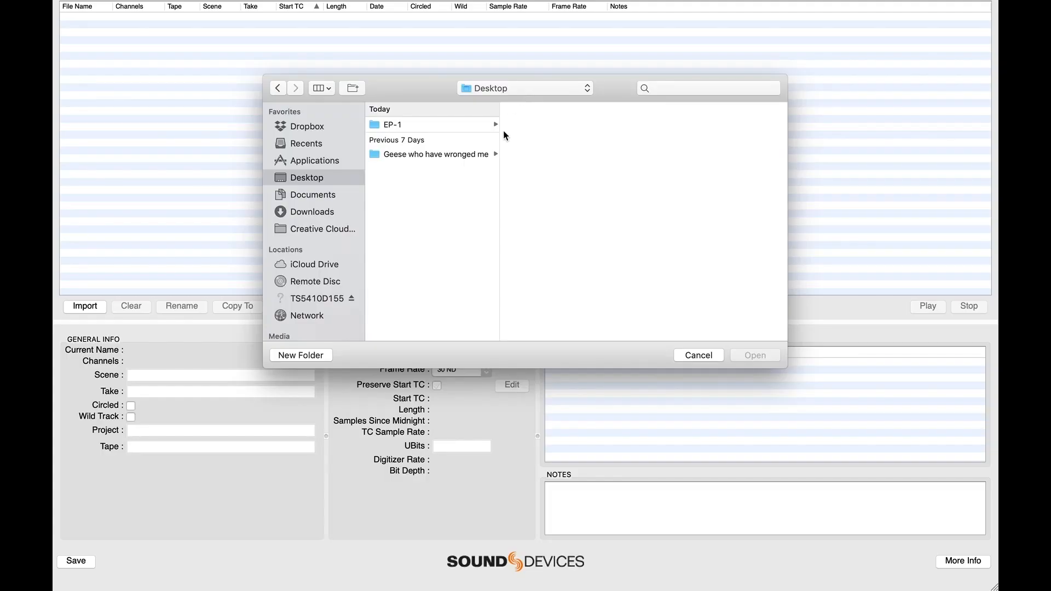
- Load GUEST-002.WAV from the EP-1 folder as a four-channel poly file
{"action": "left_click", "coordinate": [393, 123]}
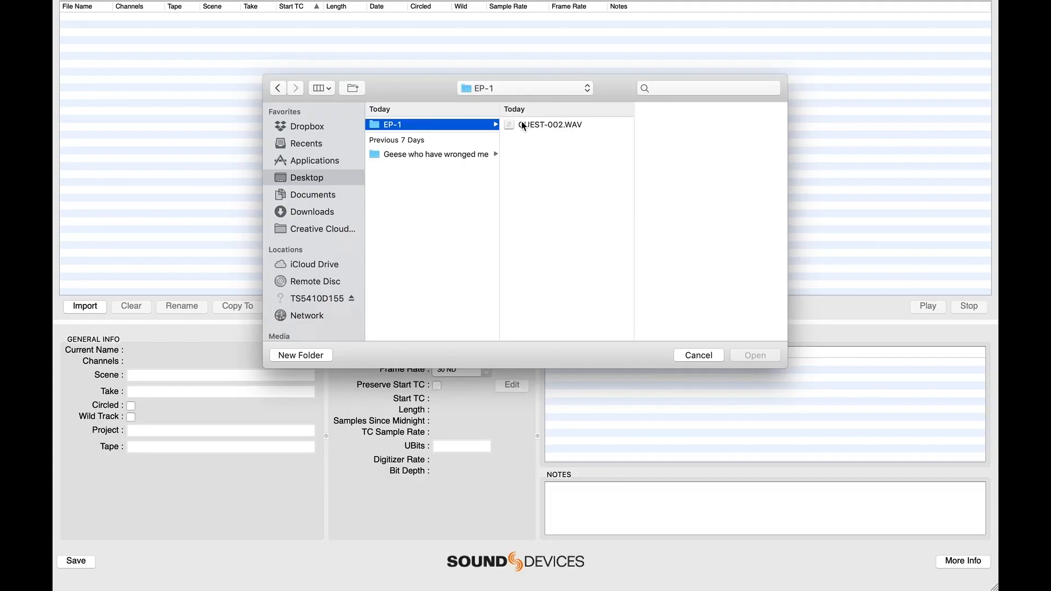
{"action": "left_click", "coordinate": [545, 125]}
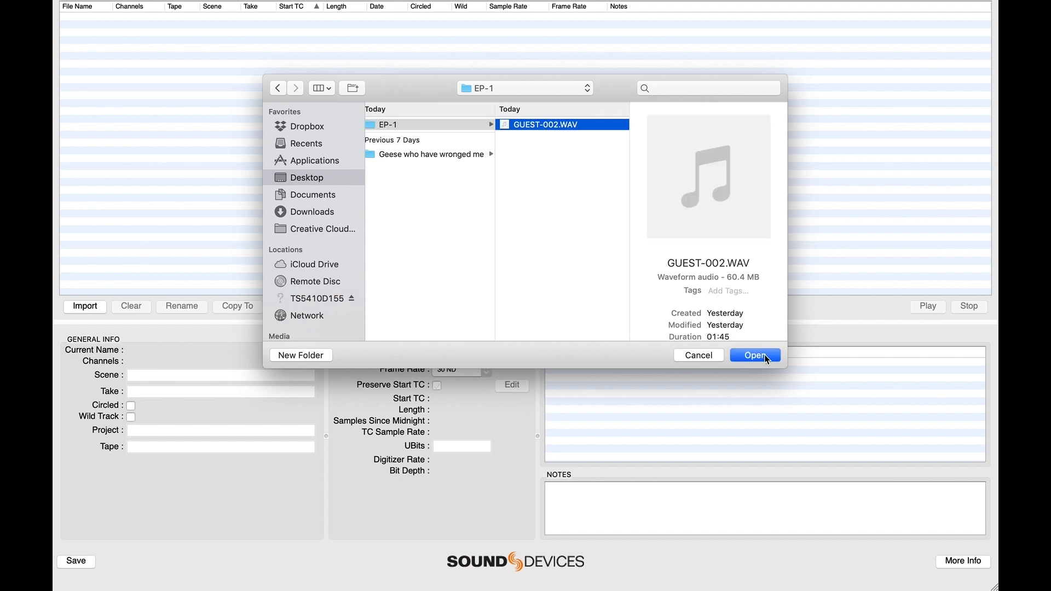
{"action": "left_click", "coordinate": [754, 354]}
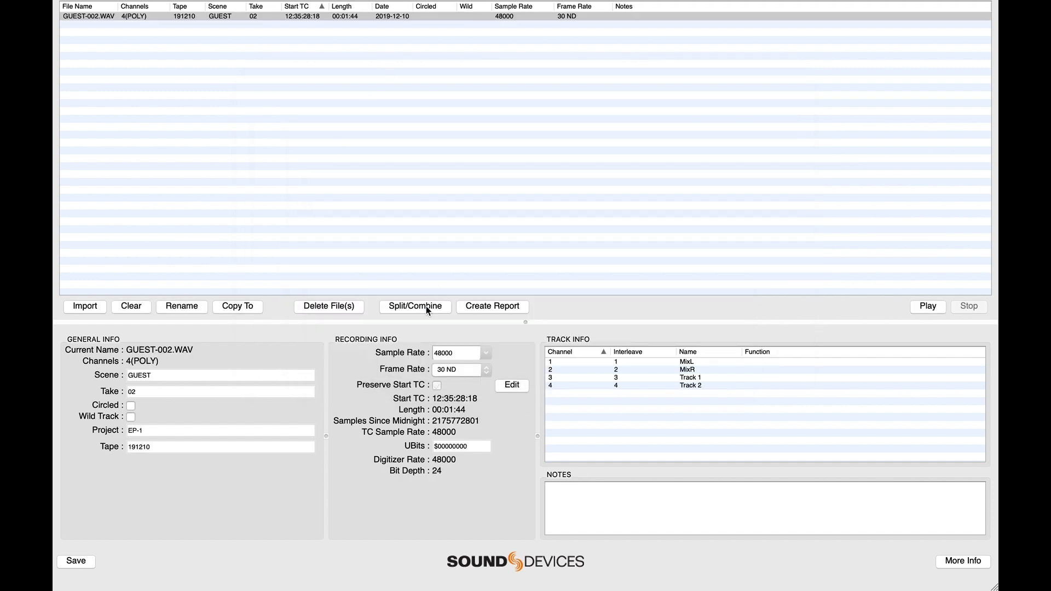
- Set Split/Combine to split the poly file into mono files on the Desktop
{"action": "left_click", "coordinate": [414, 306]}
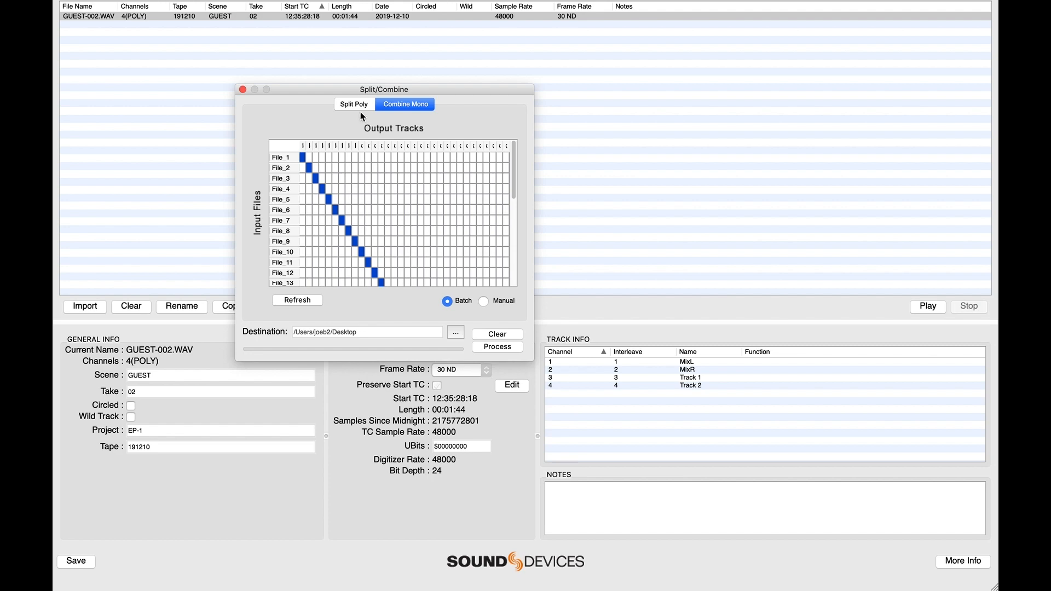
{"action": "left_click", "coordinate": [354, 104]}
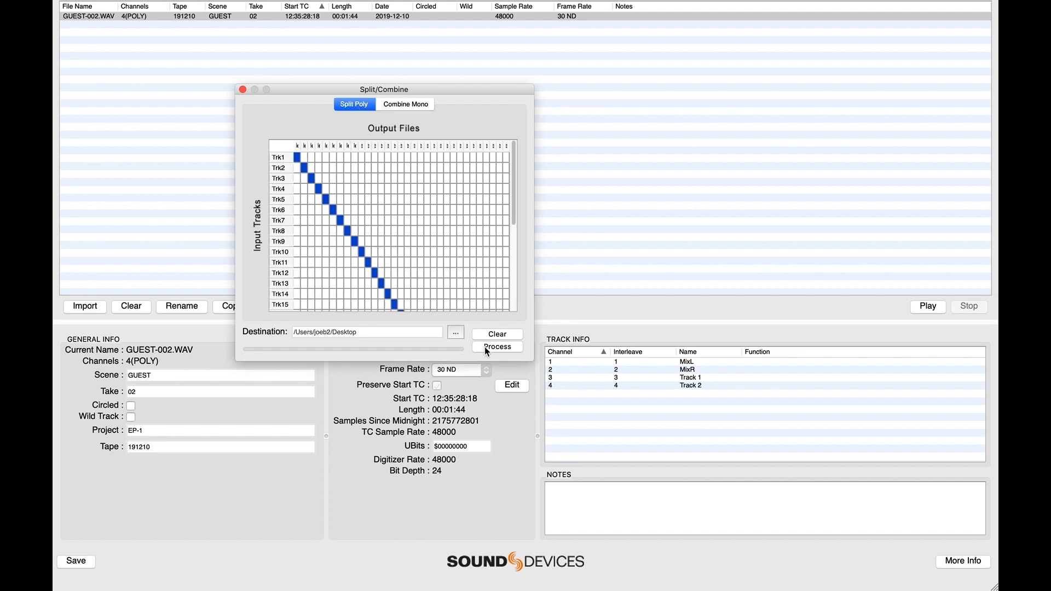